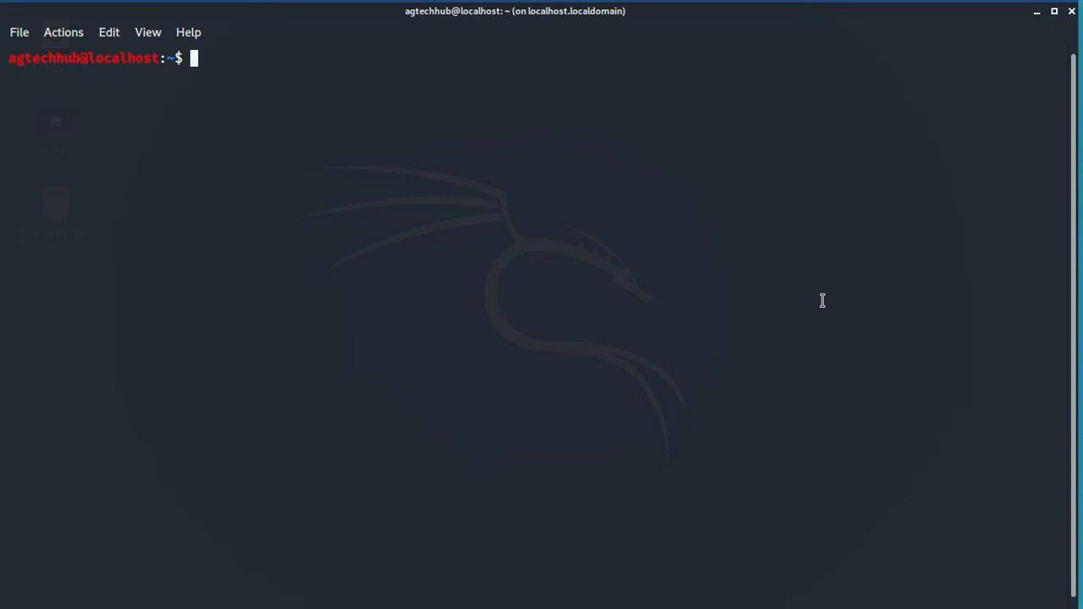
# Check the hostname (localhost.localdomain) and switch to a root shell with sudo su.
pyautogui.write('hos')
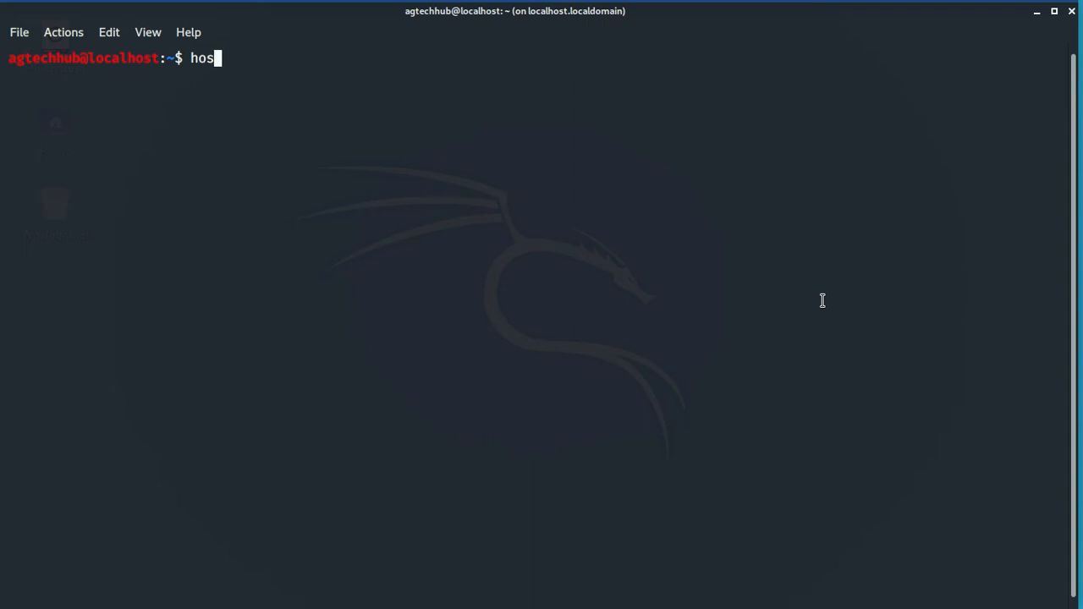
pyautogui.write('tname')
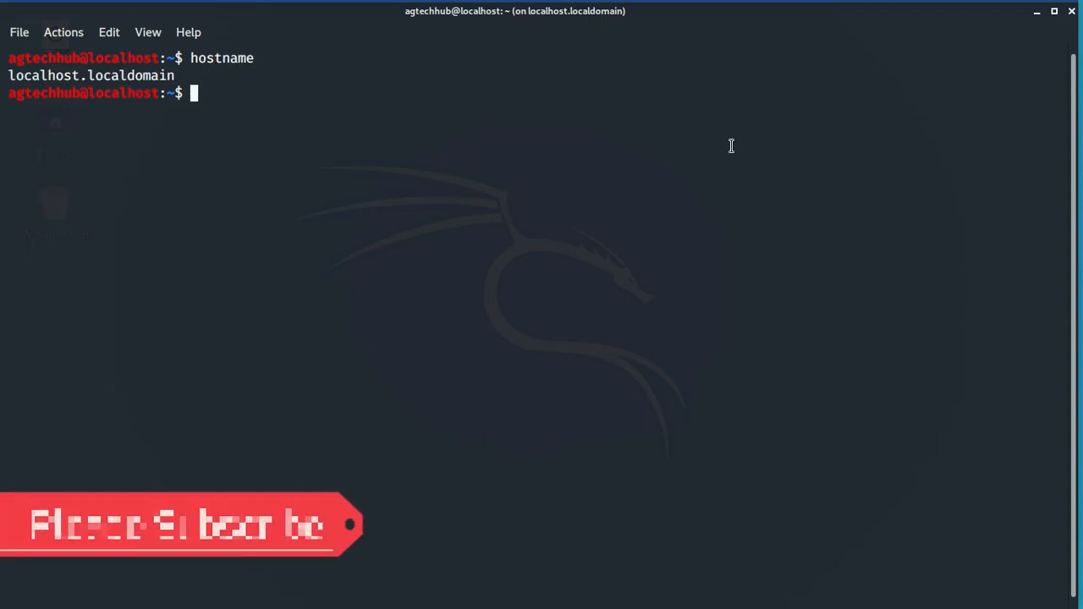
pyautogui.doubleClick(93, 74)
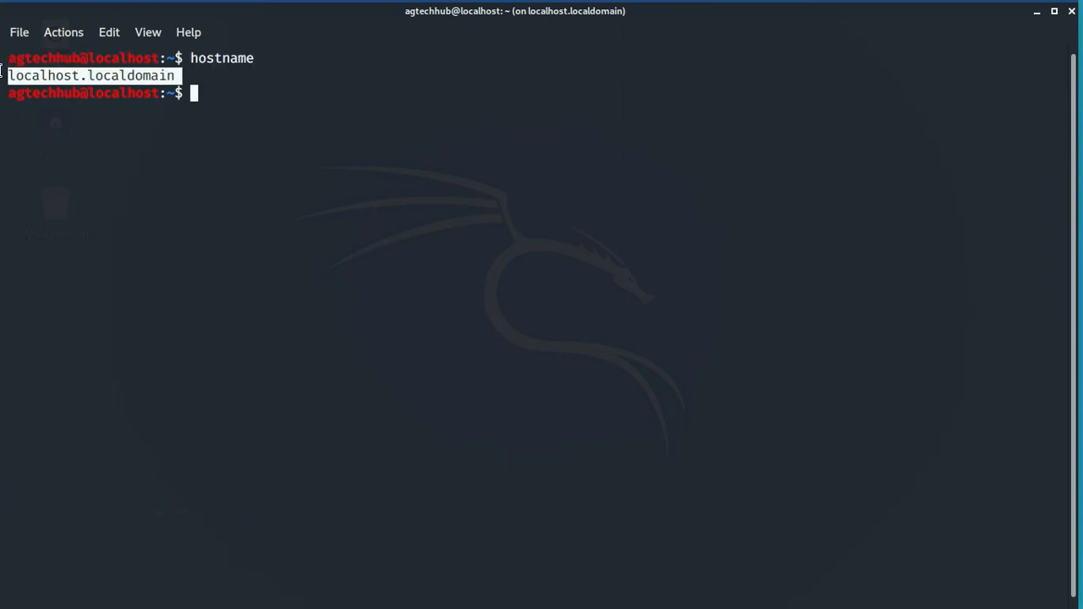
pyautogui.moveTo(218, 93)
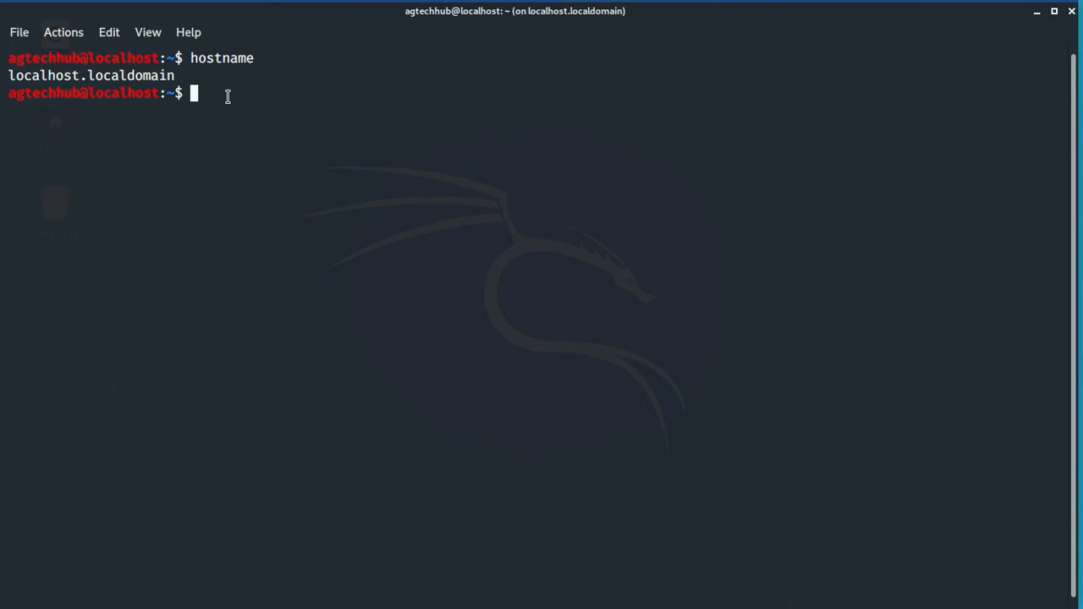
pyautogui.write('sudo su')
pyautogui.write('cd ..')
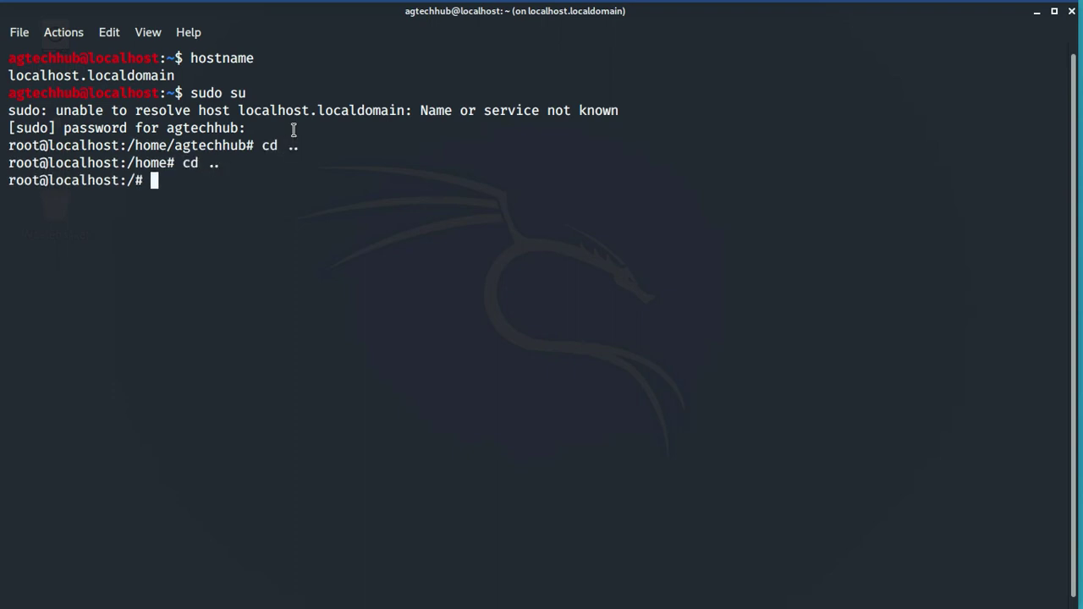
# Edit etc/hosts in vim from the filesystem root.
pyautogui.write('vi')
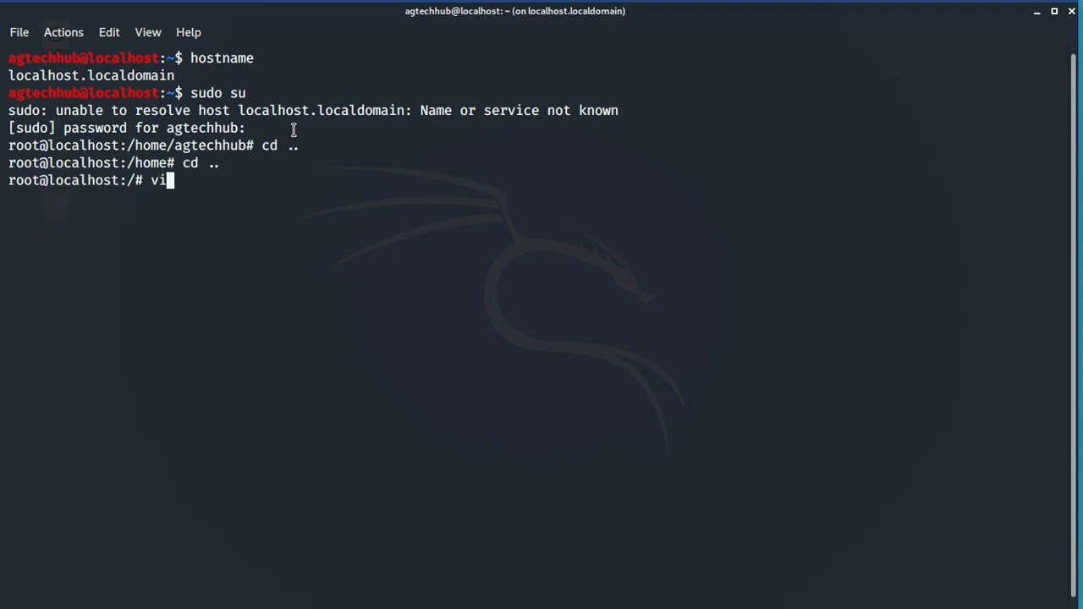
pyautogui.write('m')
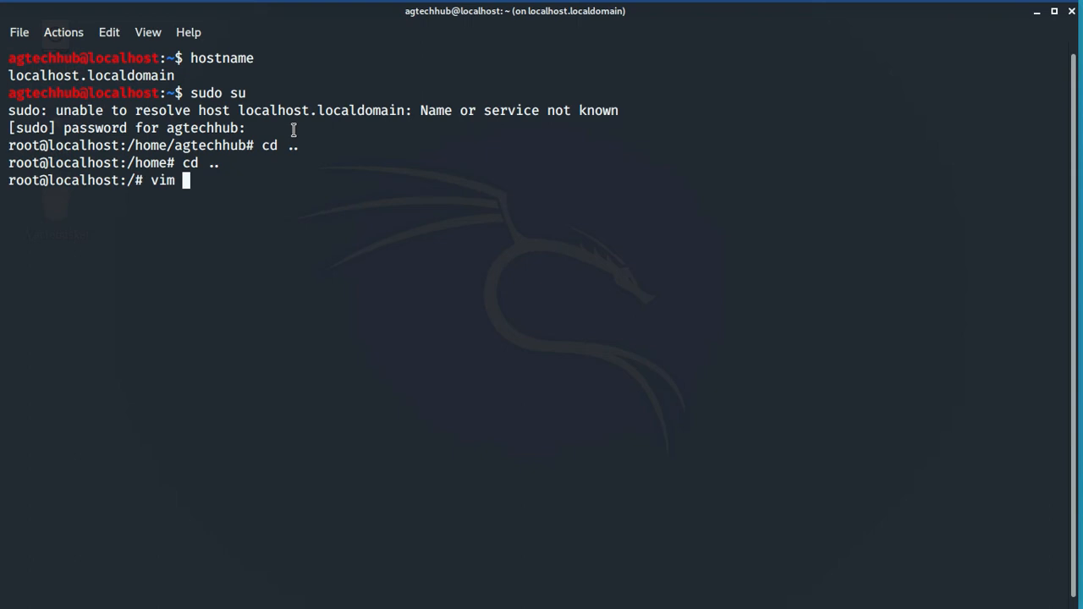
pyautogui.write('et')
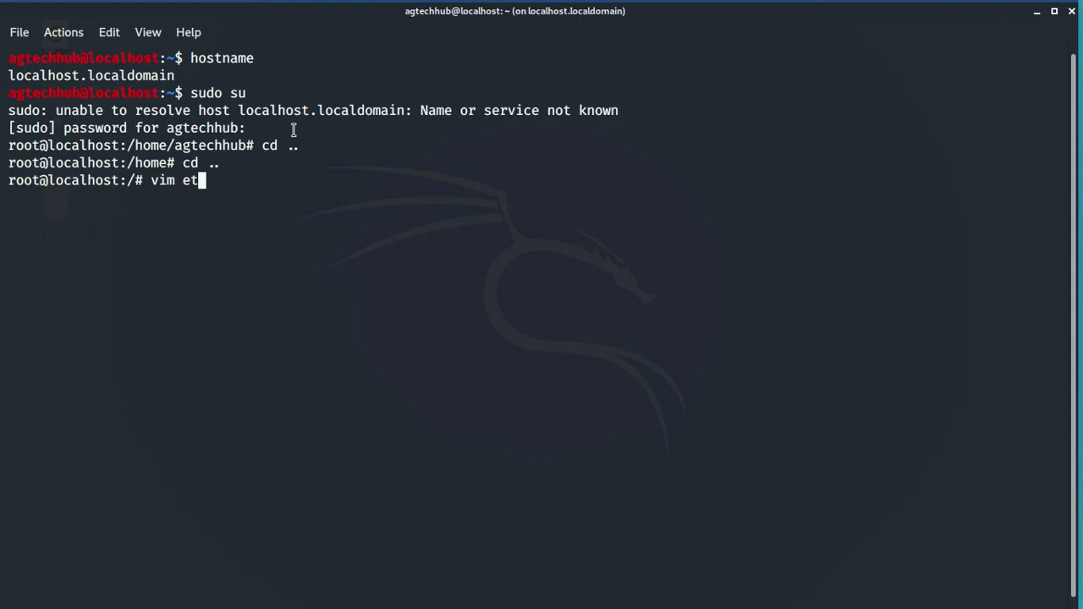
pyautogui.write('c/')
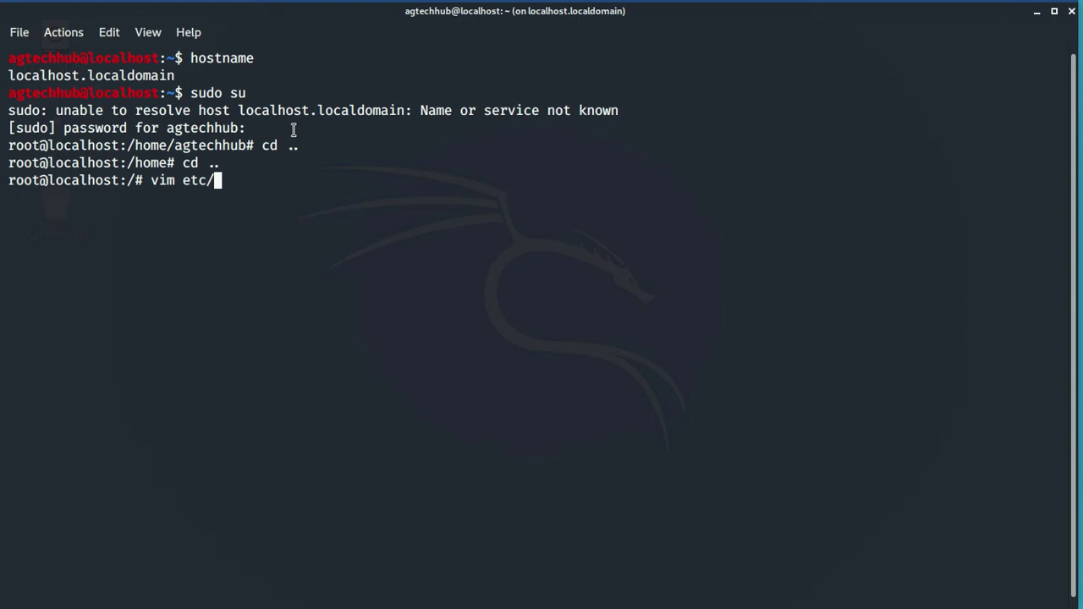
pyautogui.write('ho')
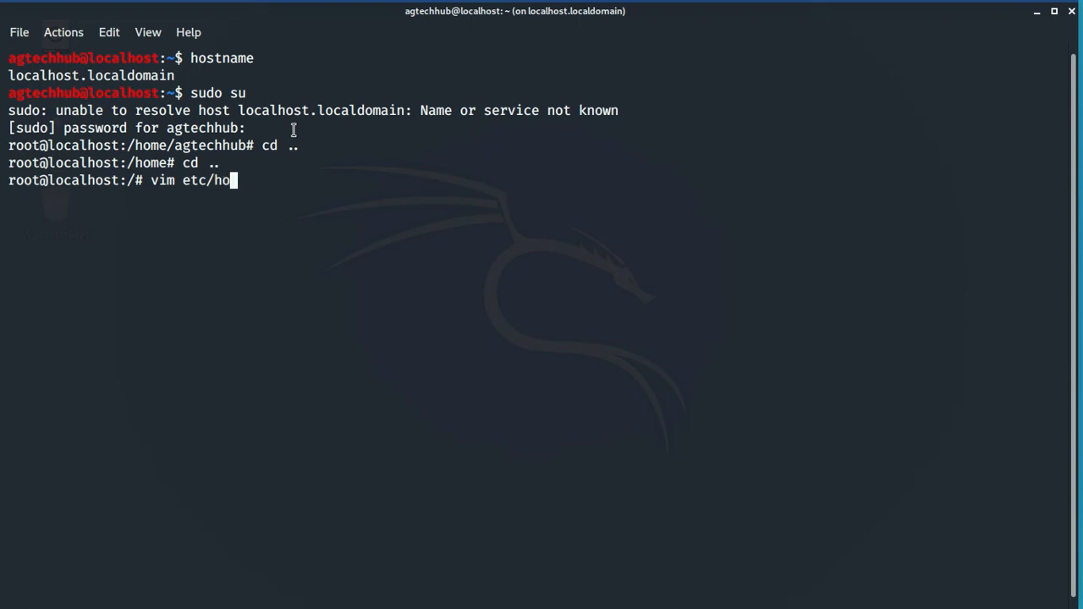
pyautogui.write('s')
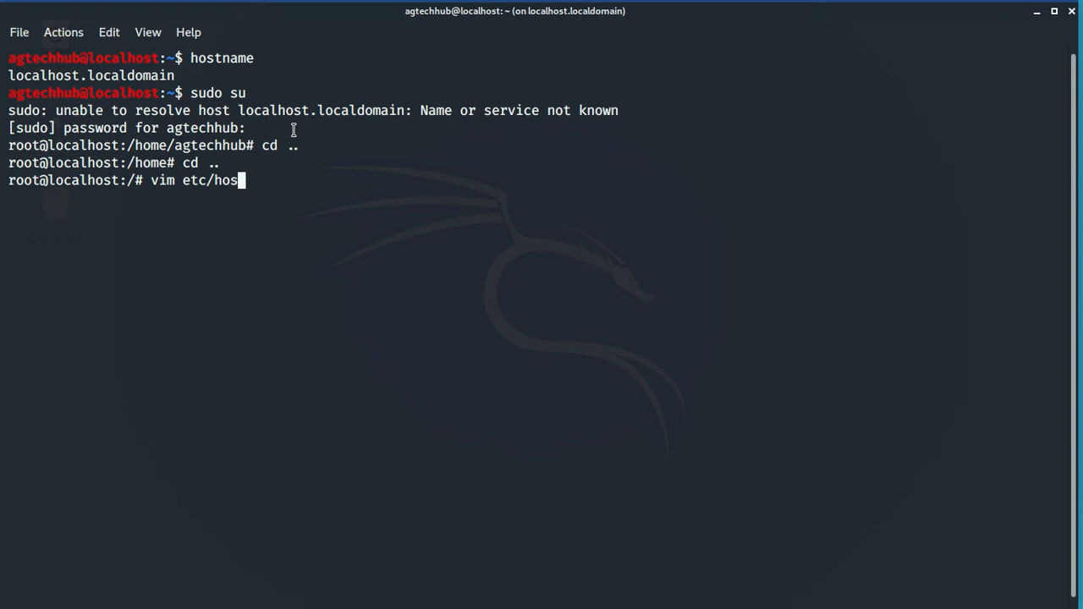
pyautogui.write('ts')
pyautogui.write('1')
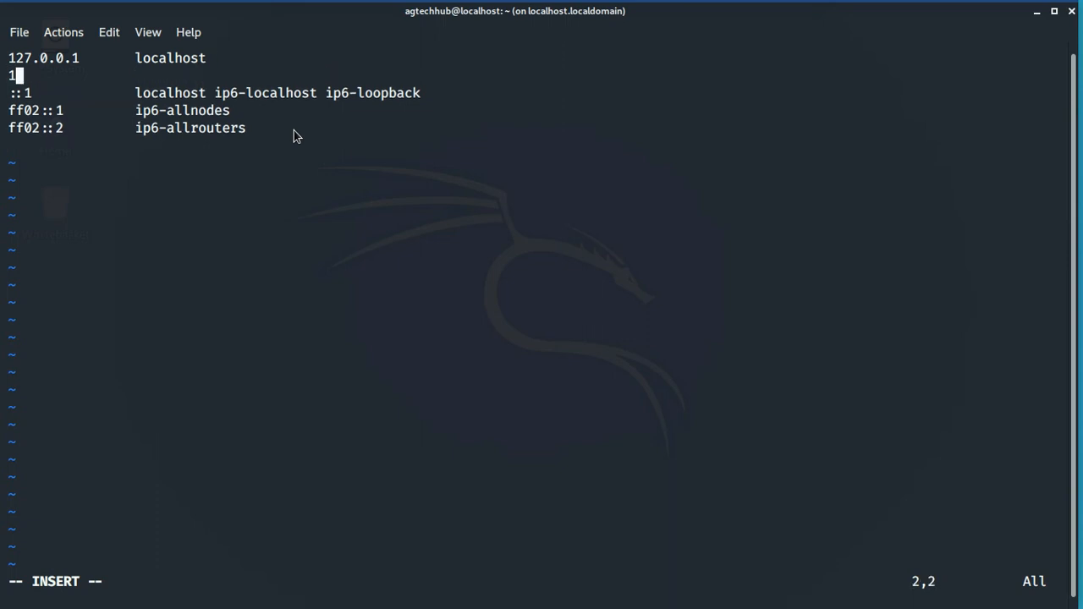
# Add the line '127.0.0.1 localhost.localdomain' to the hosts file and write it to disk.
pyautogui.write('27.0.0.1')
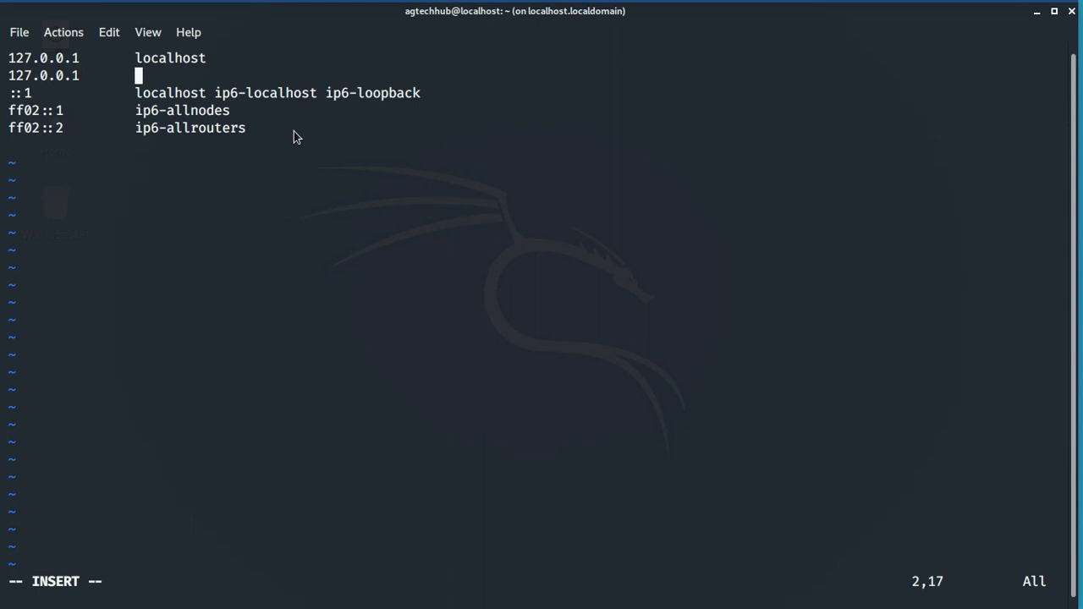
pyautogui.write('loca')
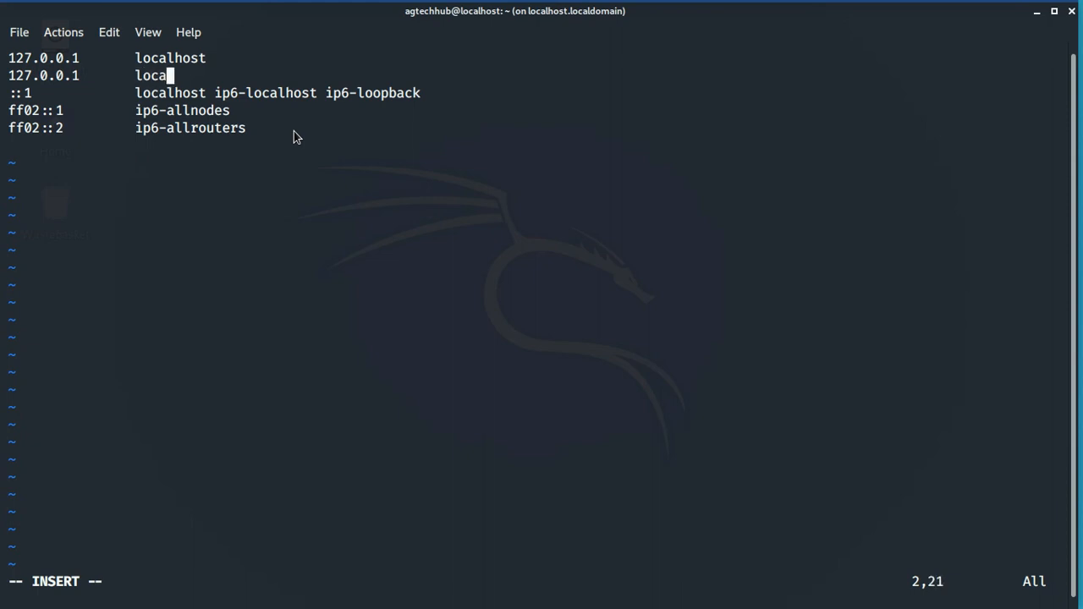
pyautogui.write('lho')
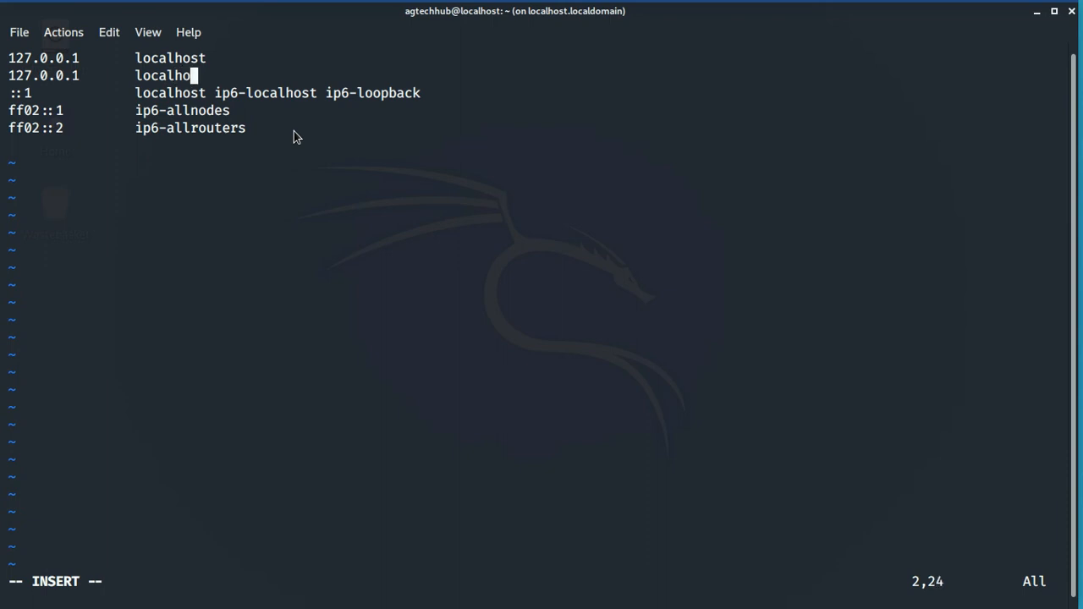
pyautogui.write('st')
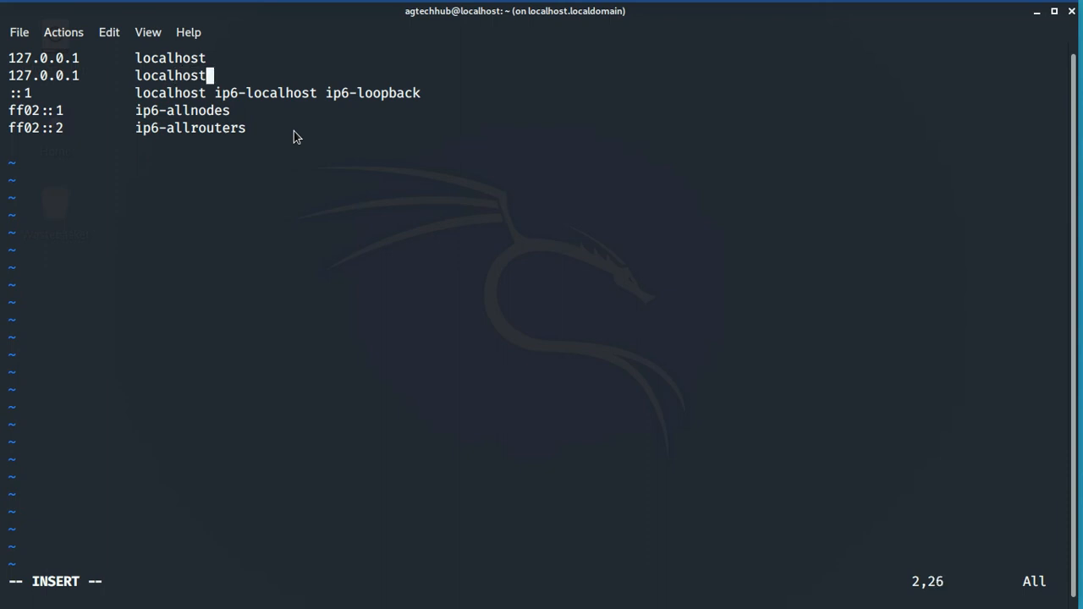
pyautogui.write('.')
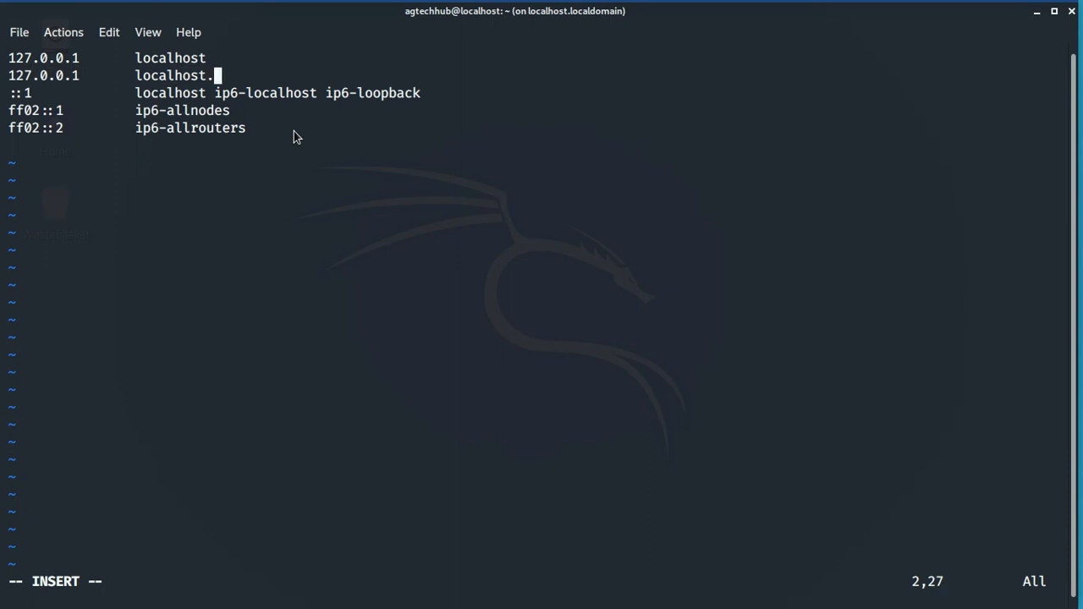
pyautogui.write('local')
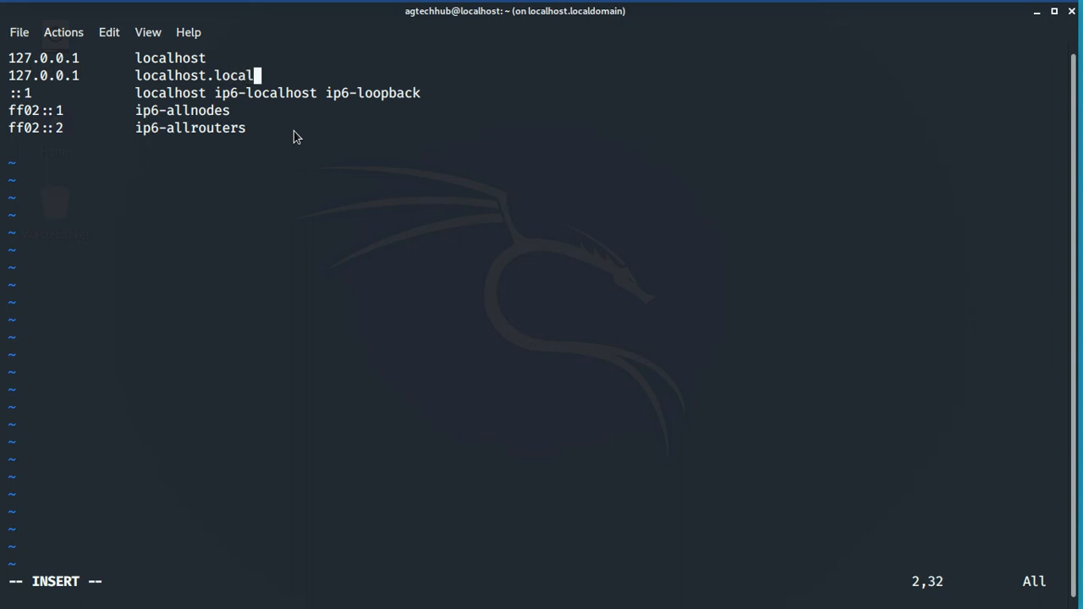
pyautogui.write('domain')
pyautogui.click(533, 580)
pyautogui.write(':')
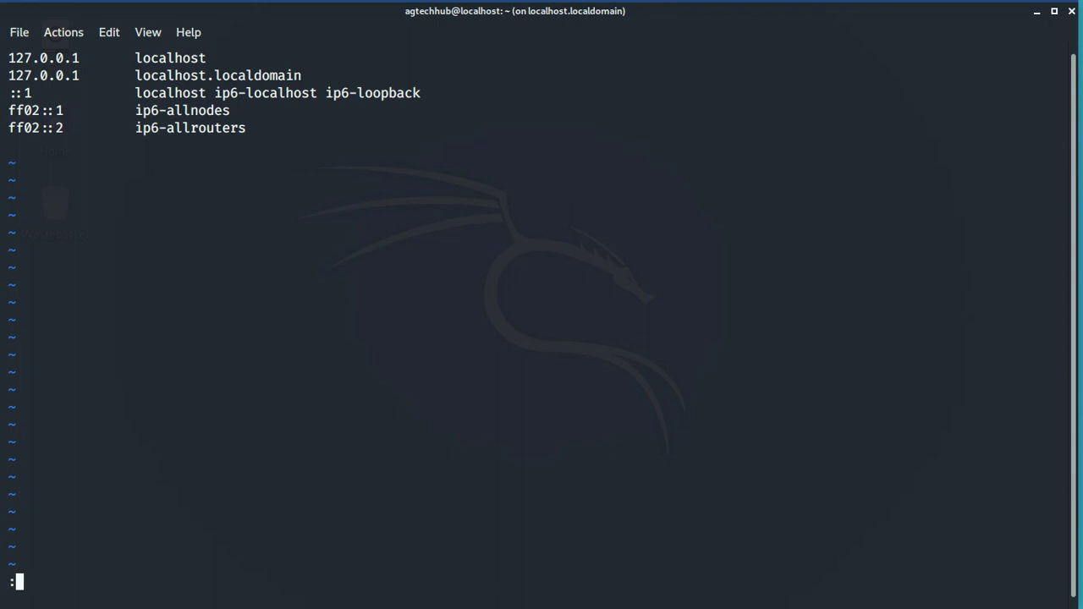
pyautogui.write('w')
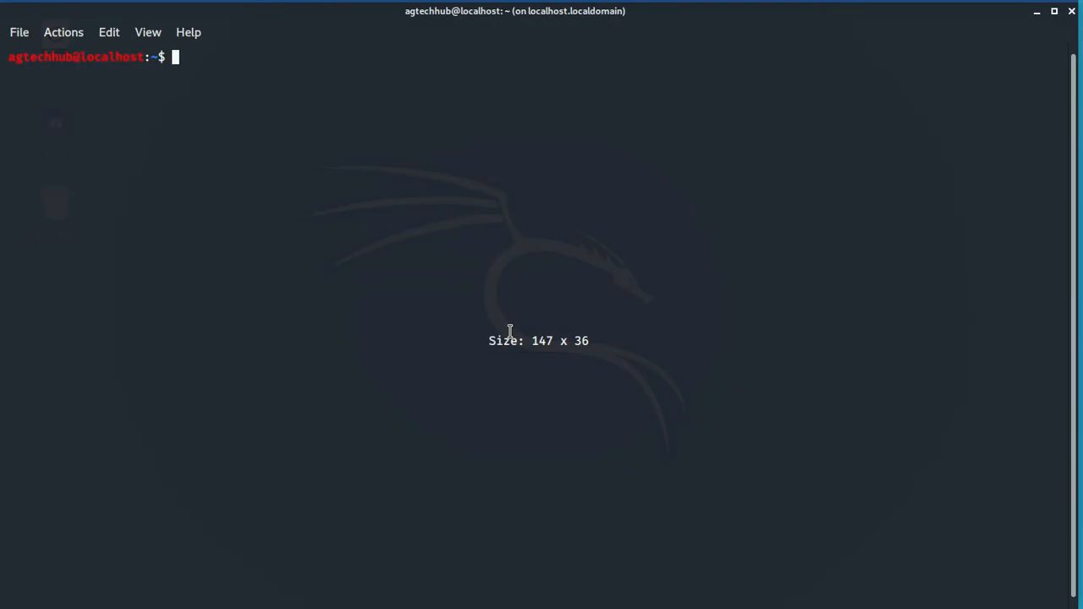
# Run sudo su again to confirm the unable-to-resolve-host warning is gone.
pyautogui.write('sudo su')
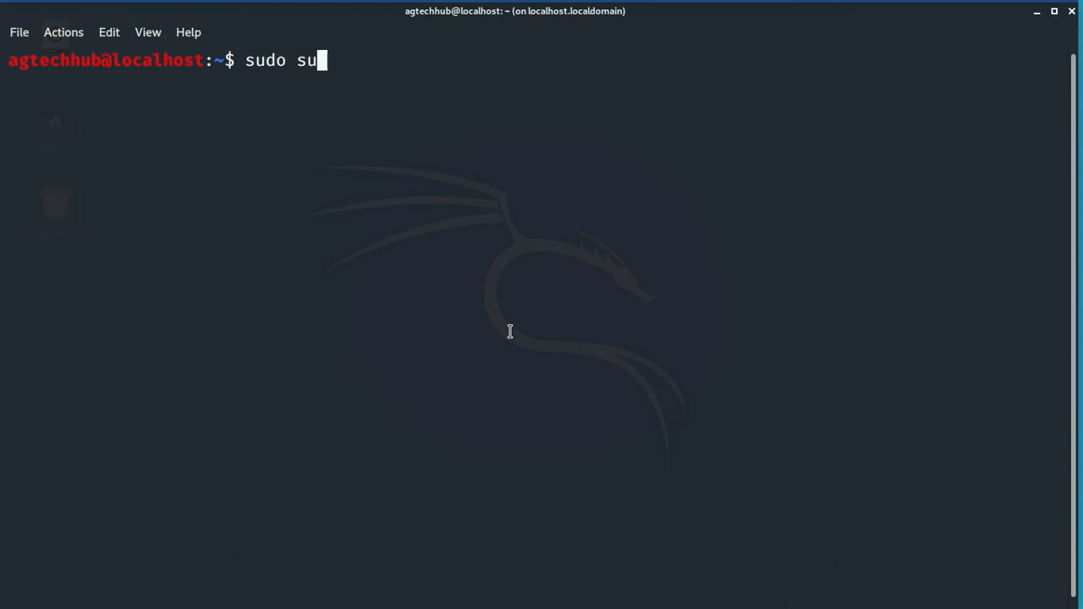
pyautogui.press('Return')
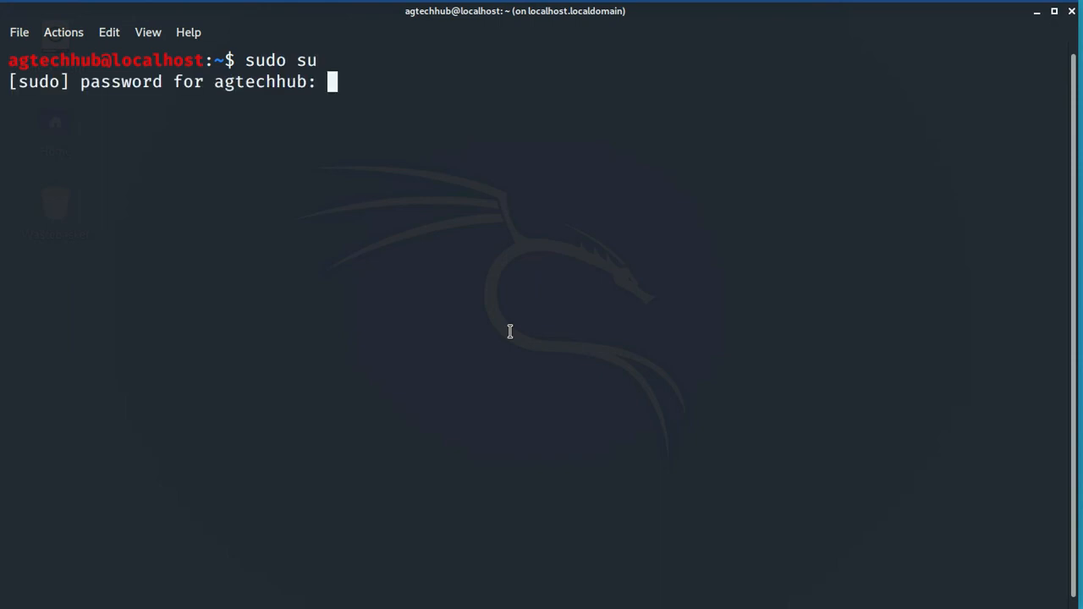
pyautogui.moveTo(1029, 94)
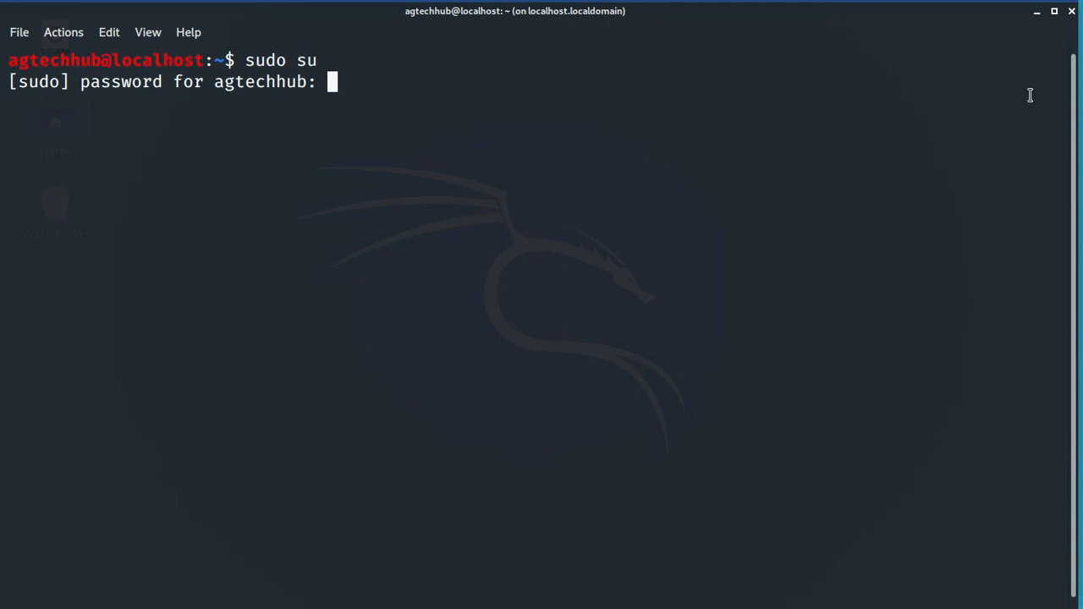
pyautogui.moveTo(1027, 91)
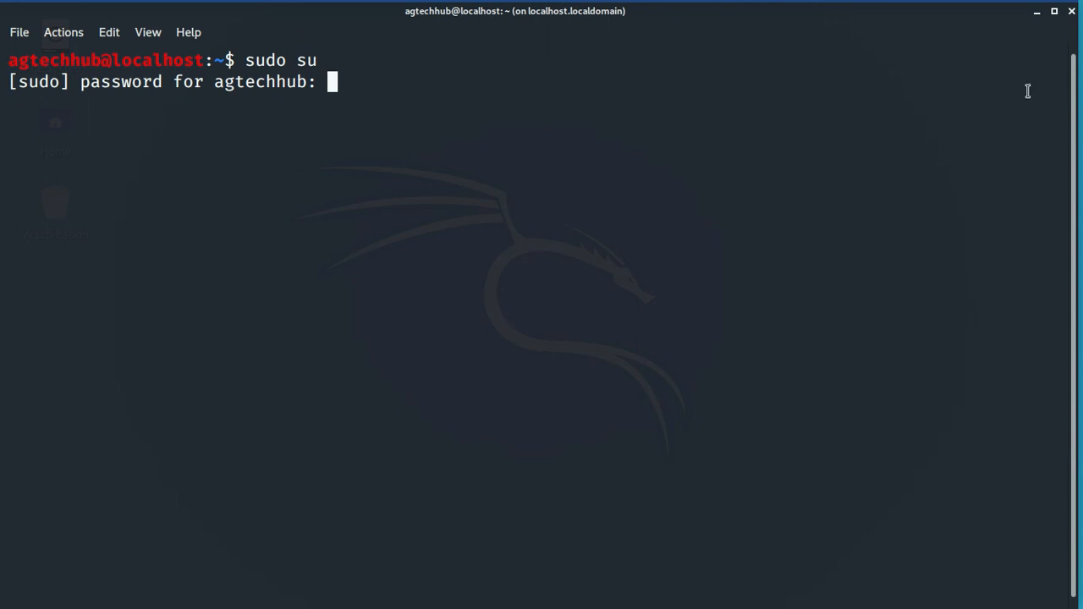